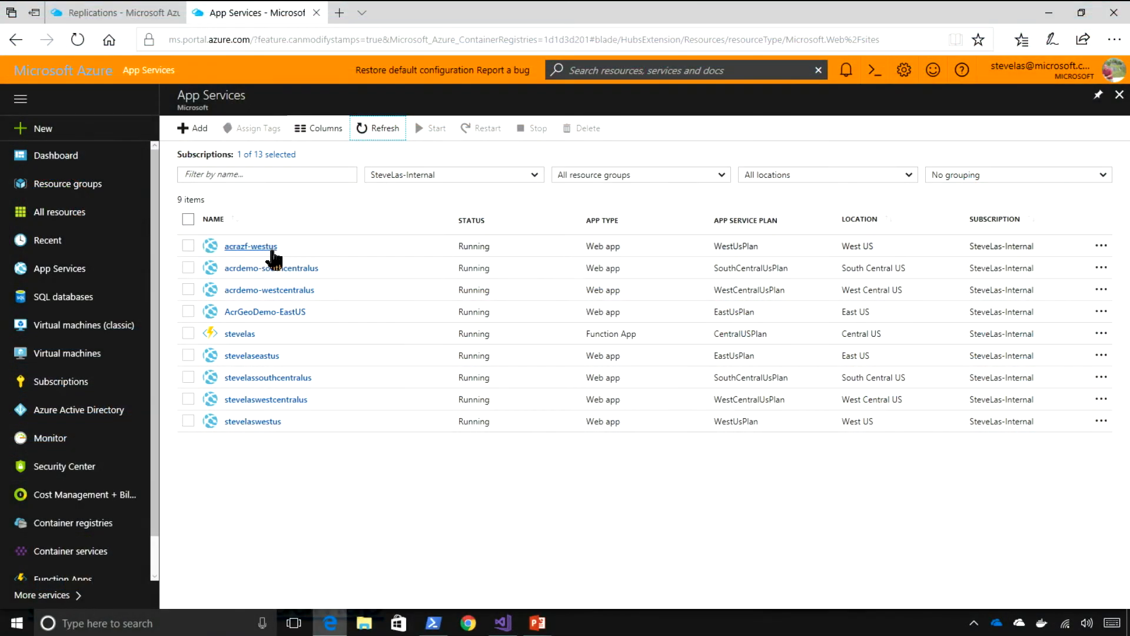
Open the acrazf-westus web app and view its West US site in a new tab.
click(250, 246)
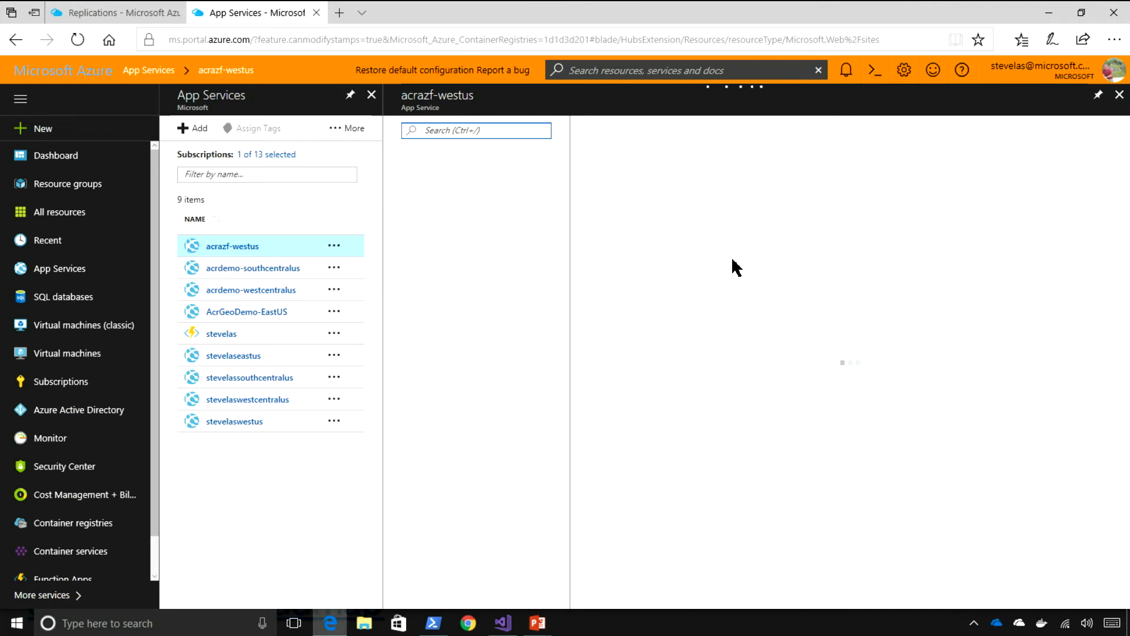
click(232, 246)
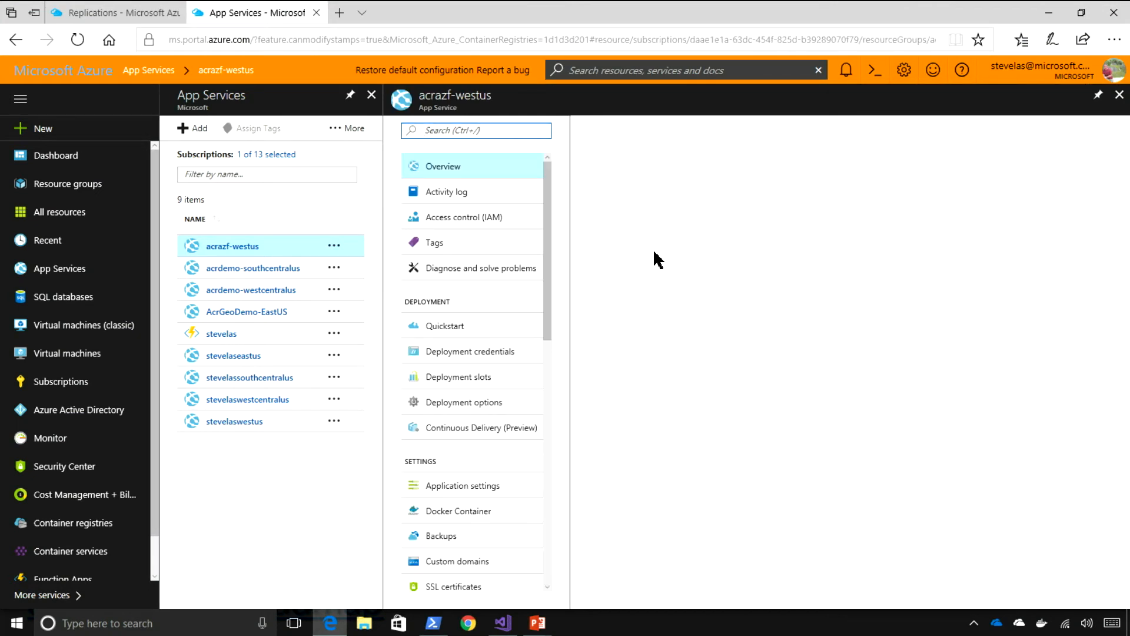
click(442, 165)
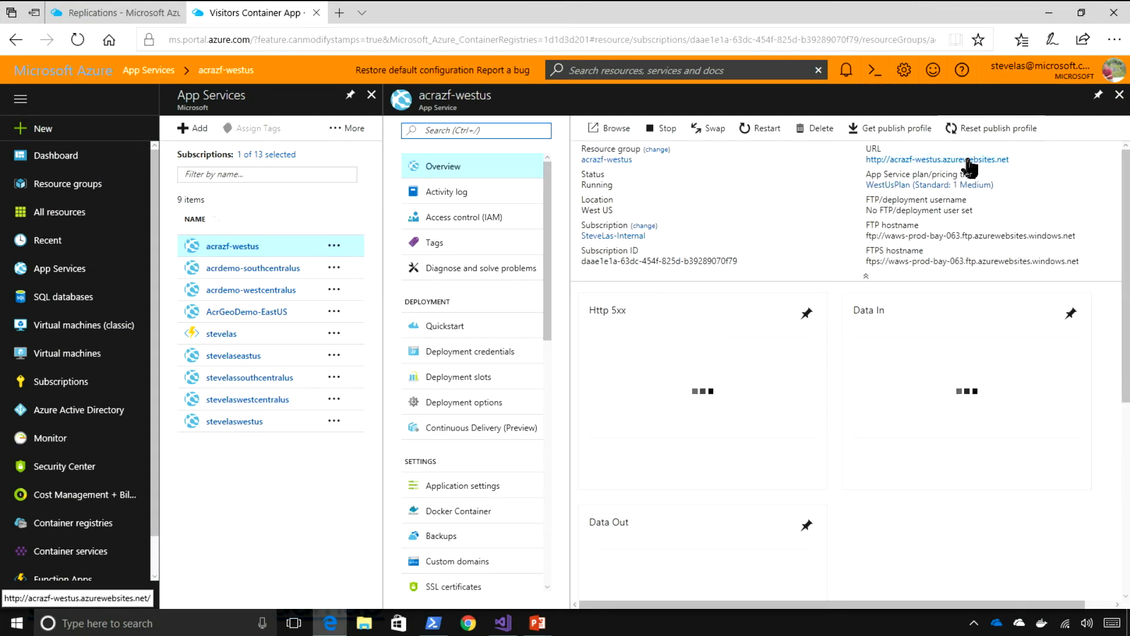
click(934, 159)
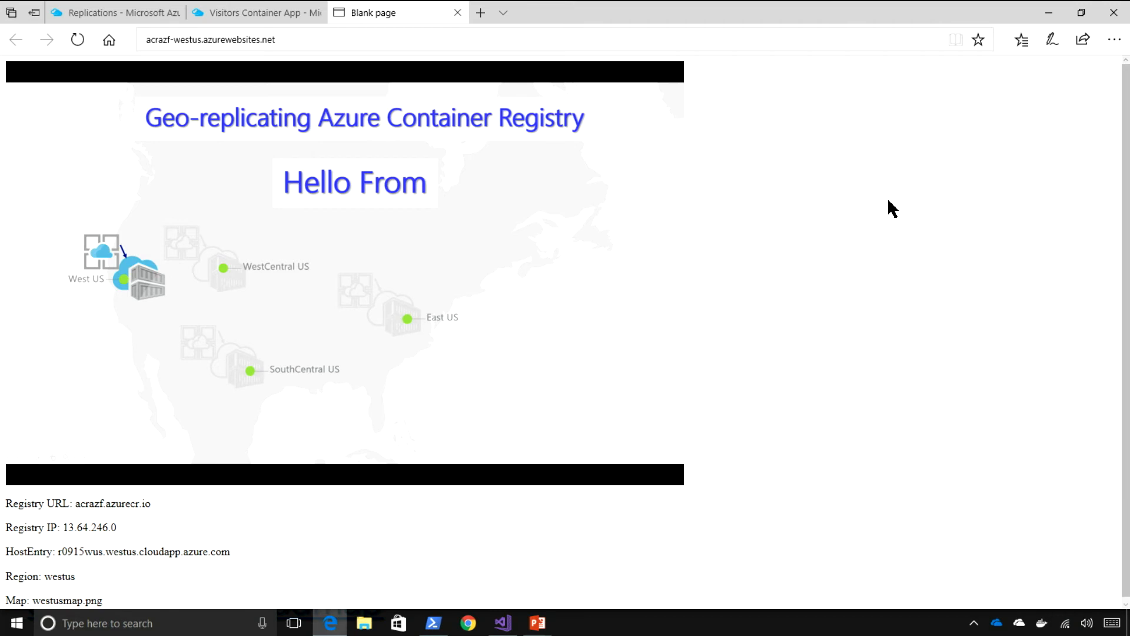
mouse_move(627, 260)
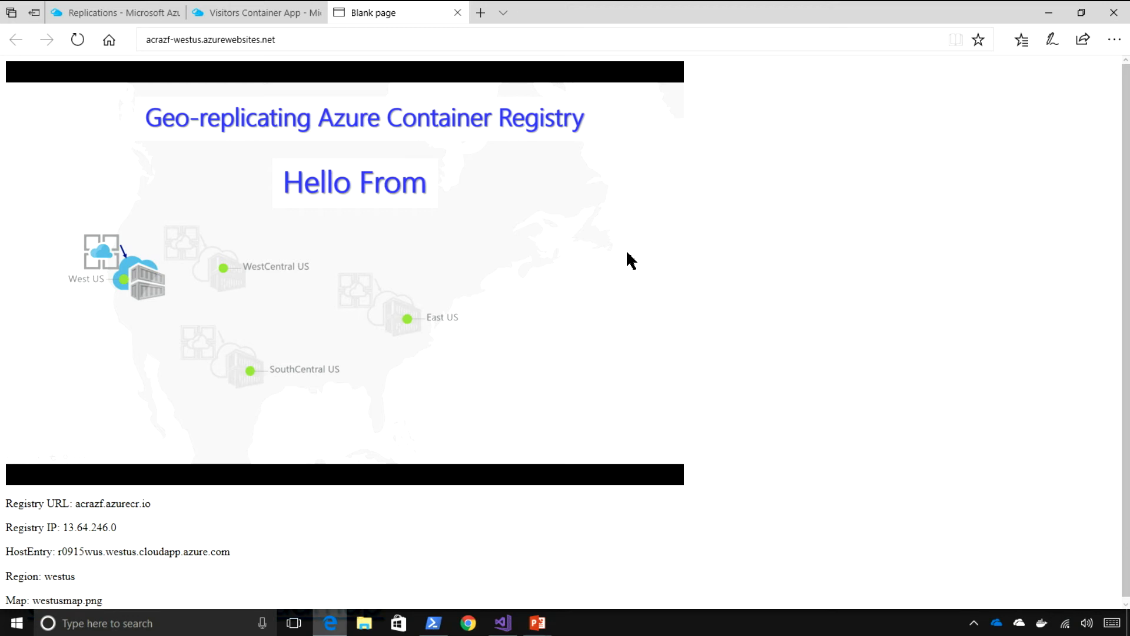
Refresh acrazf replications (westus Ready, southcentralus Syncing) and open acr-helloworld's latest tag.
click(252, 13)
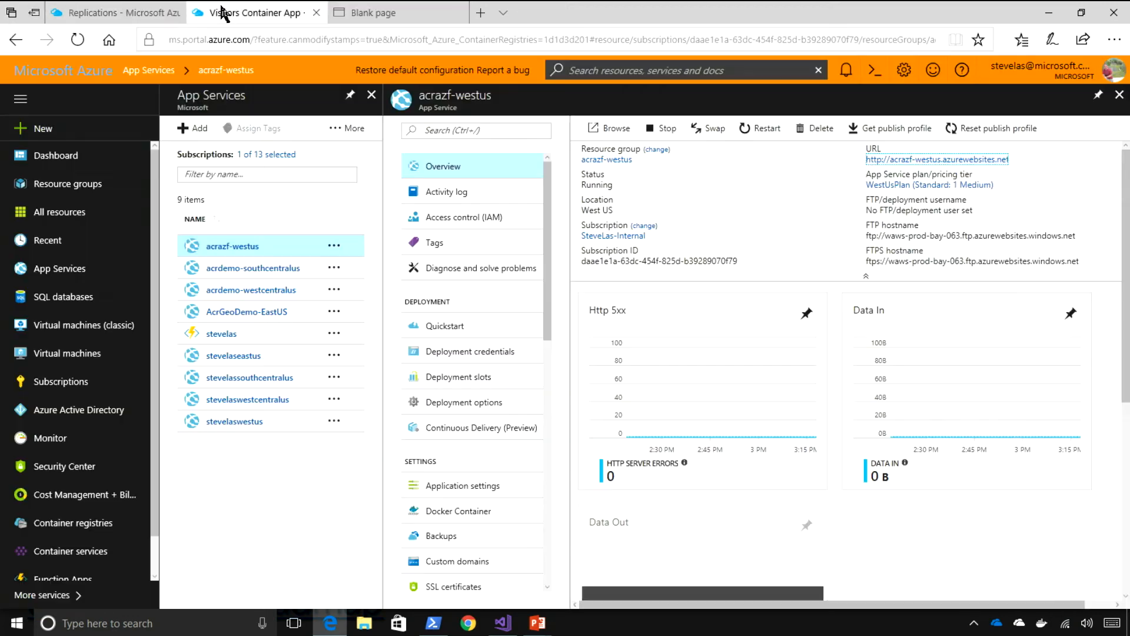
click(94, 12)
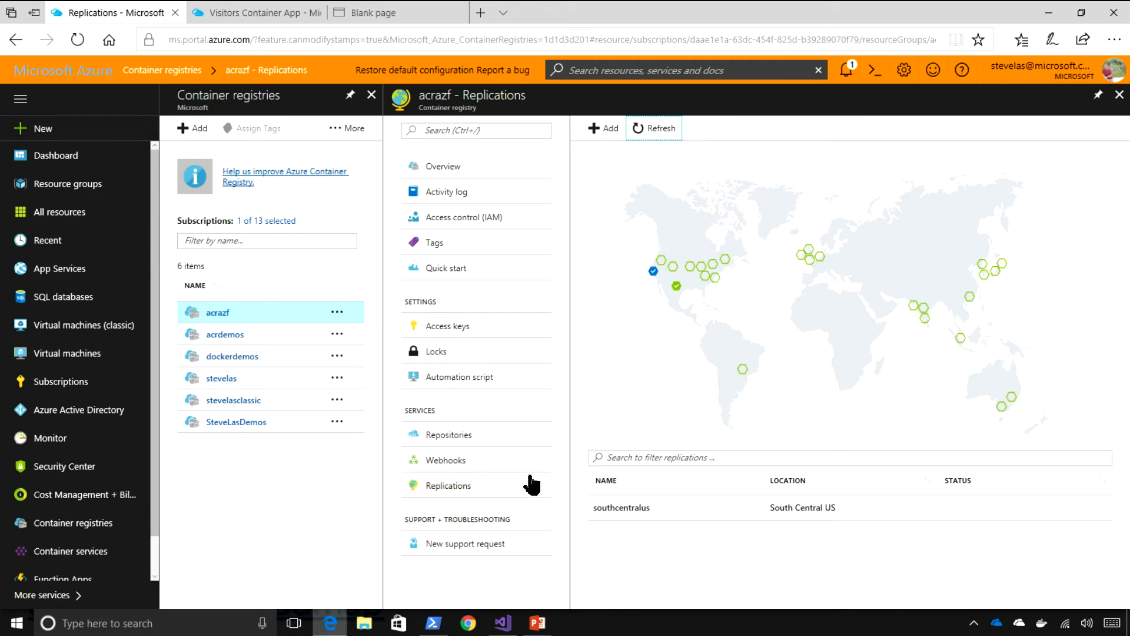
click(448, 485)
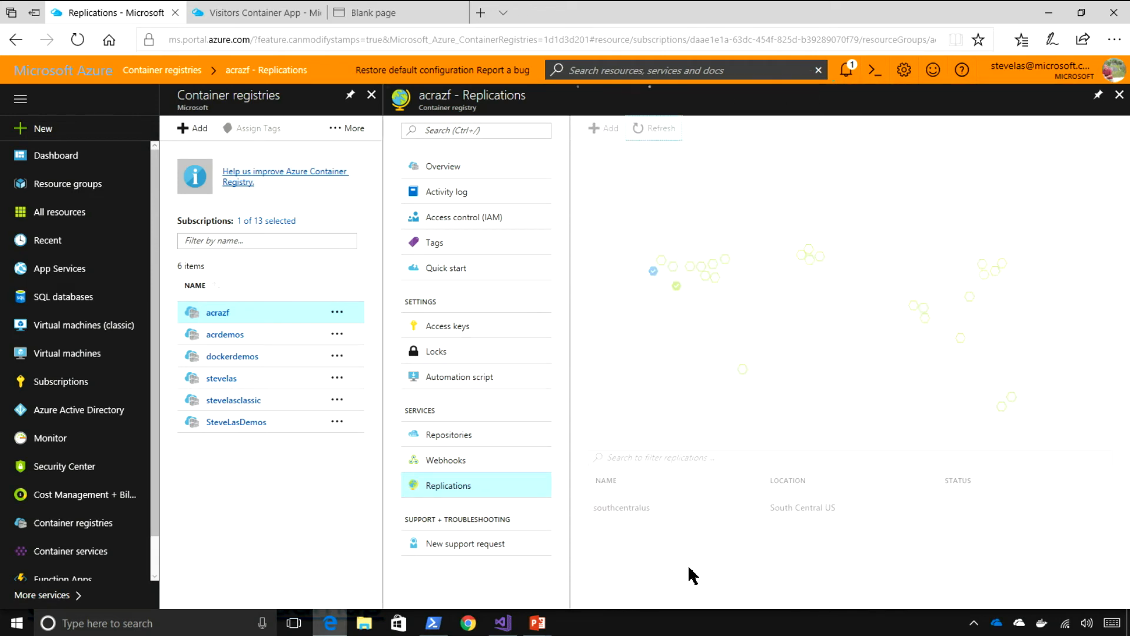
click(653, 128)
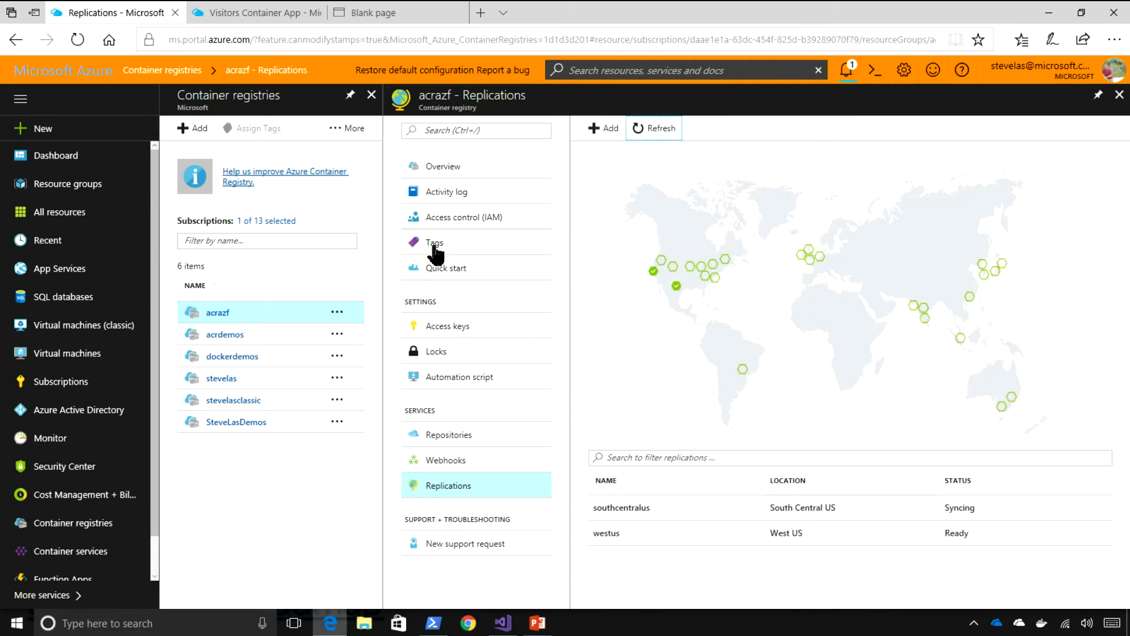
click(447, 434)
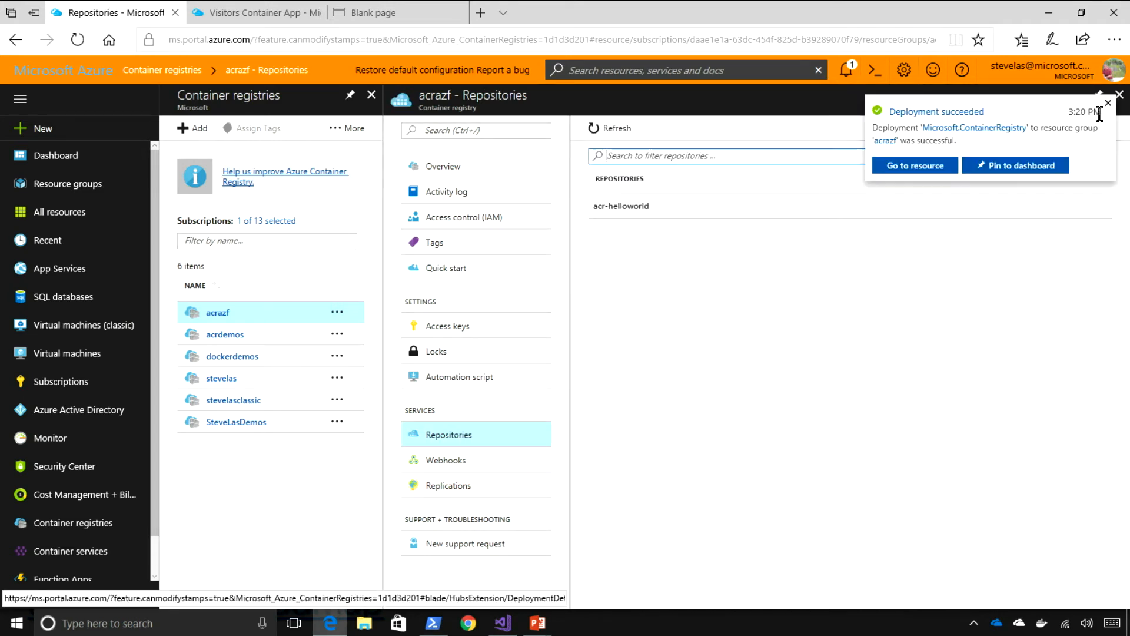
click(1107, 102)
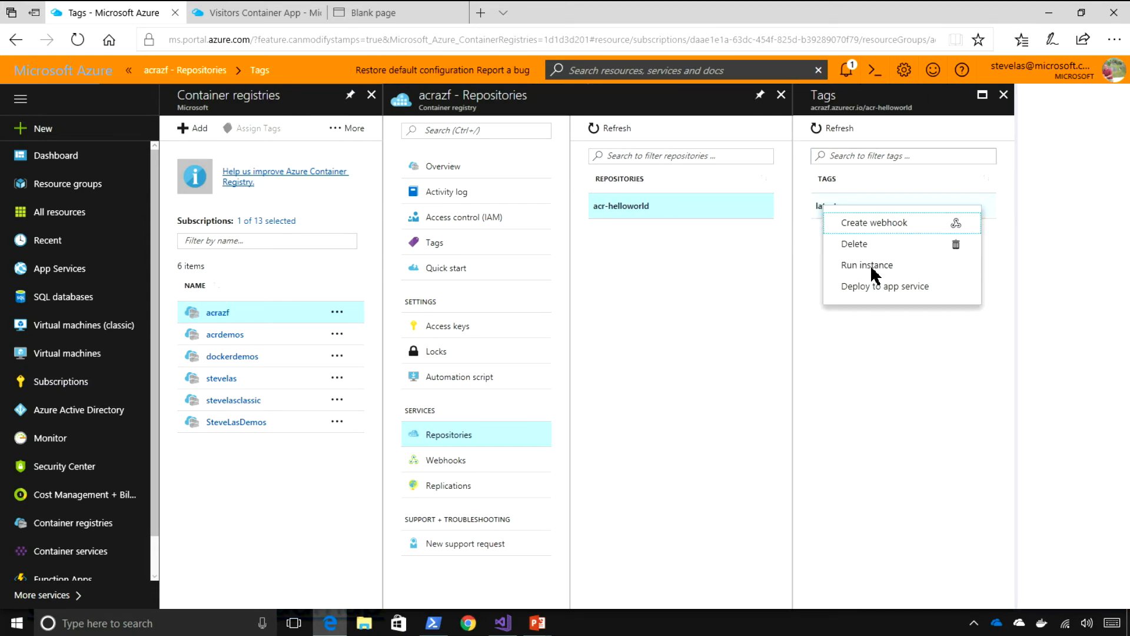
Deploy acr-helloworld:latest as web app acrazf-southcentralus on SouthCentralUsPlan with a new resource group.
click(885, 286)
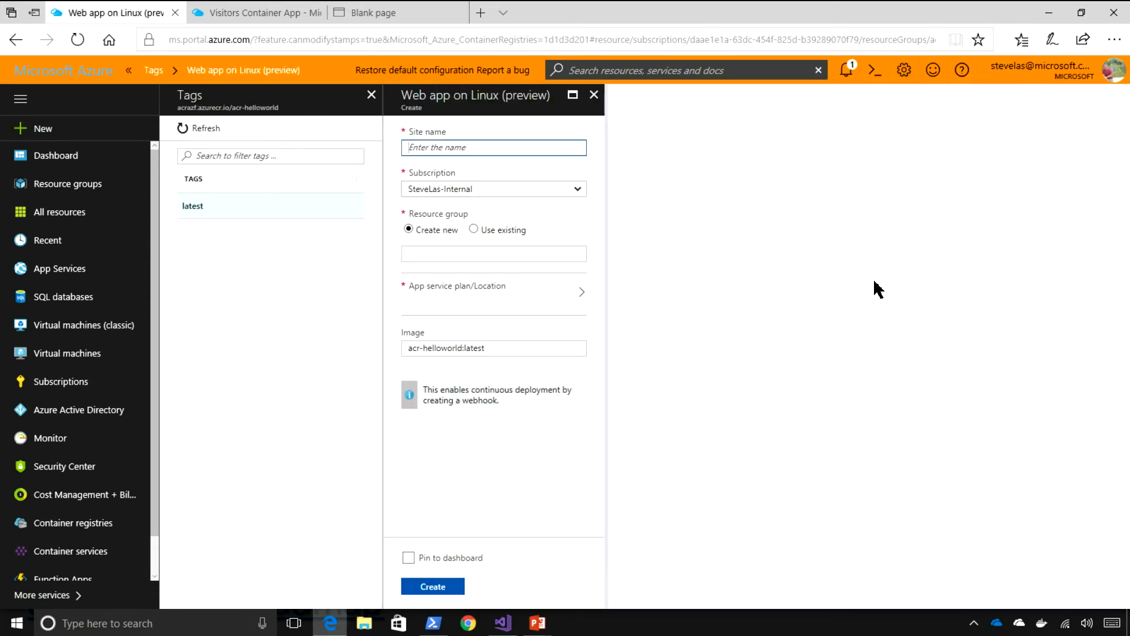
text(acrazf-westus)
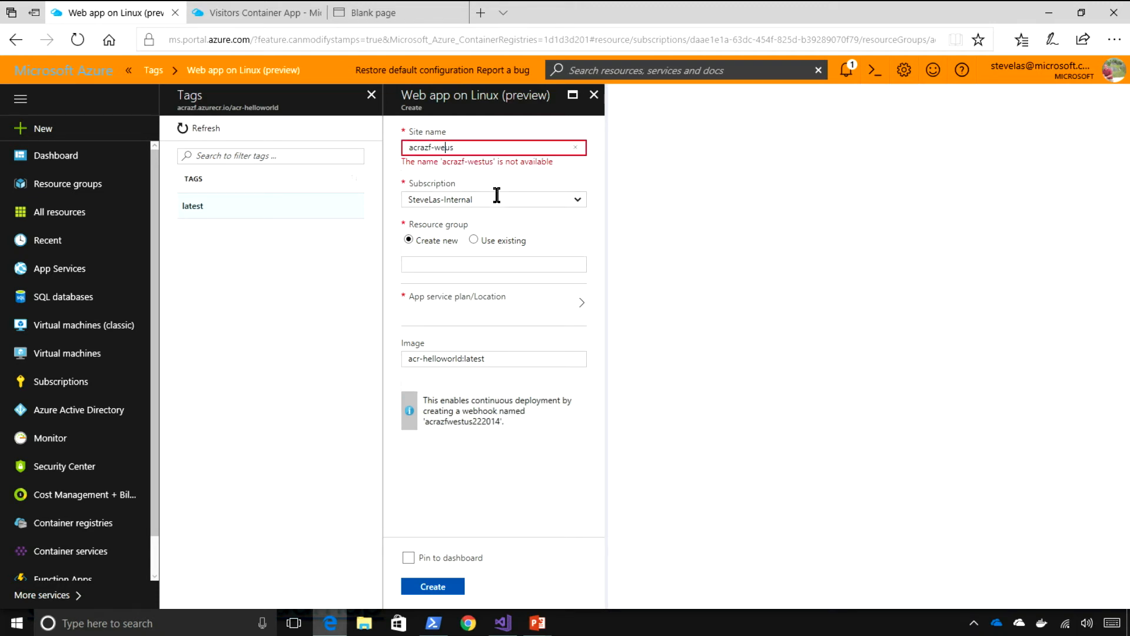
text(acrazf-southcenus)
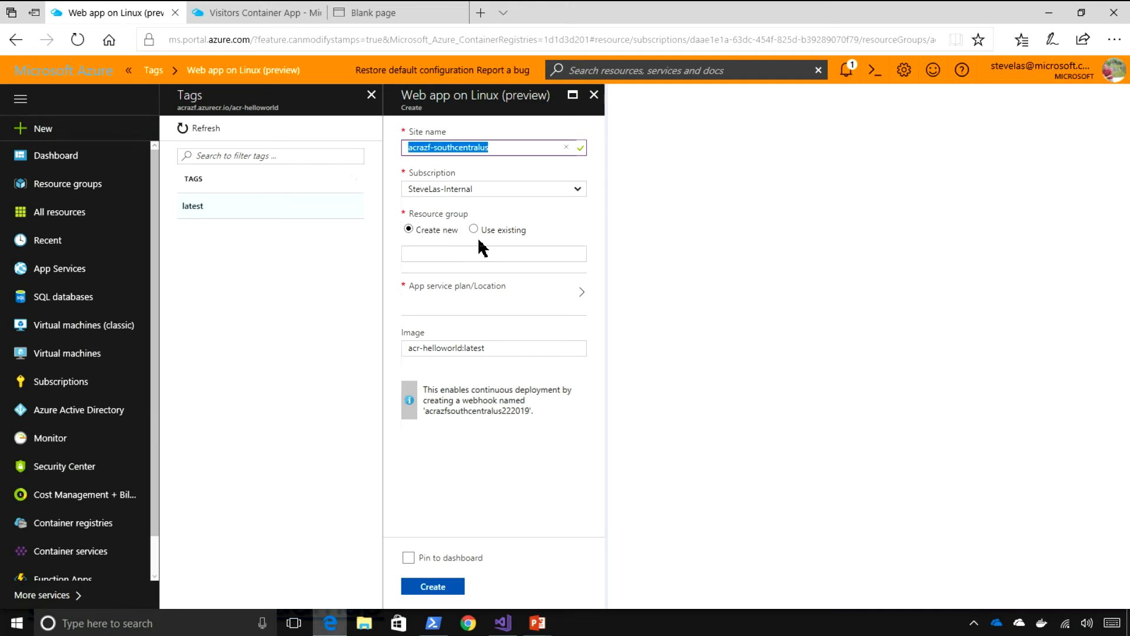
click(494, 253)
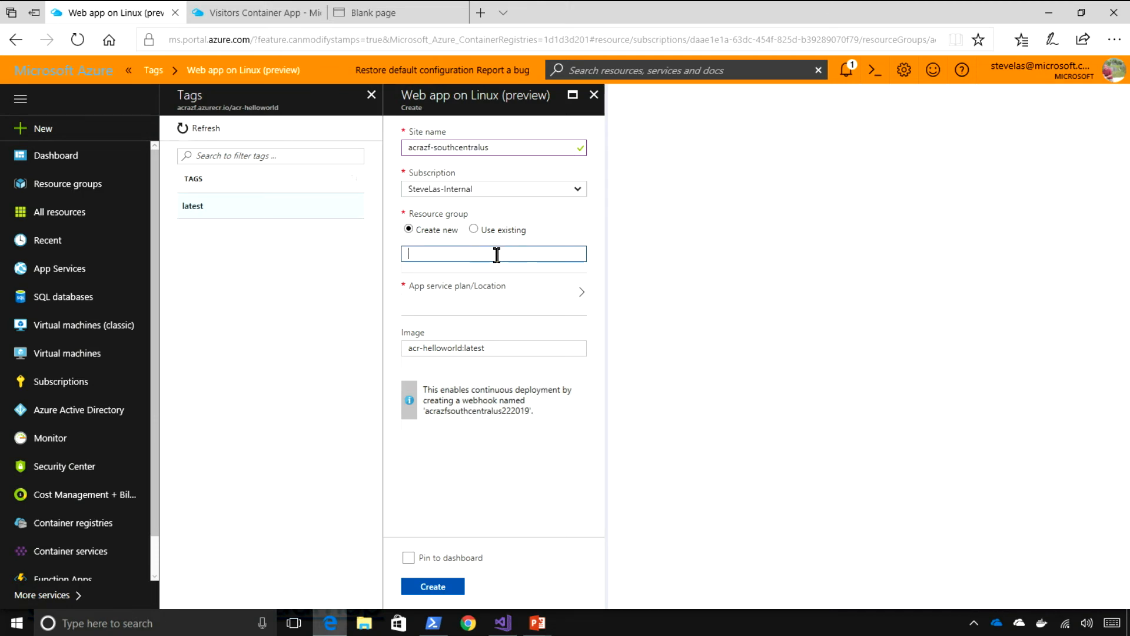
click(492, 294)
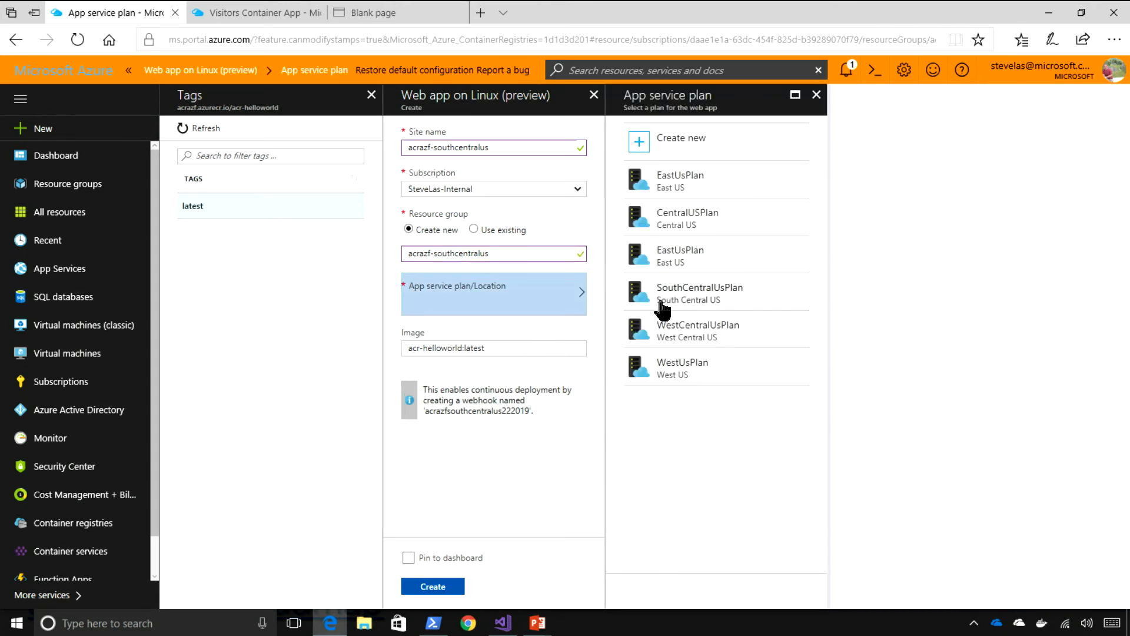
click(699, 293)
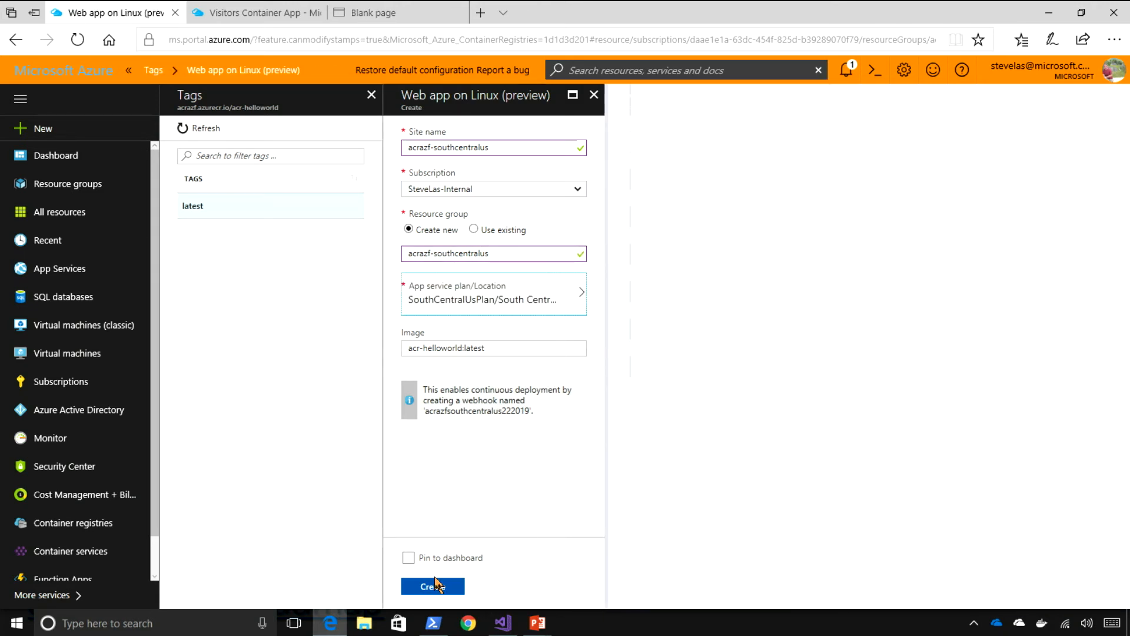
click(431, 586)
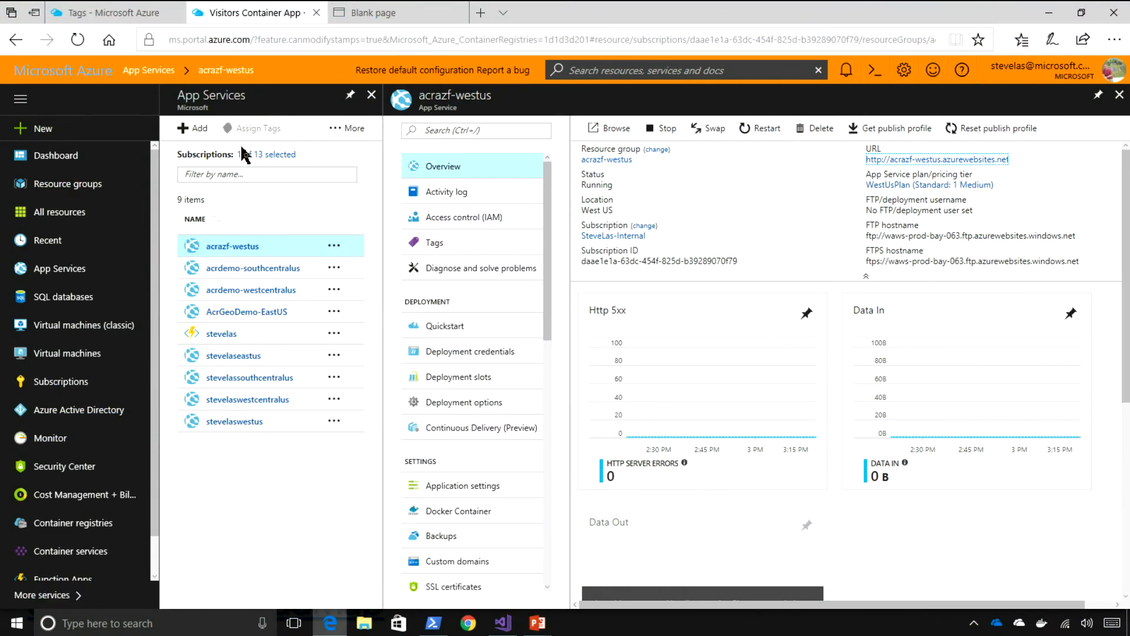
Refresh the App Services list, open acrazf-southcentralus, and view the West US site in Edge.
click(351, 128)
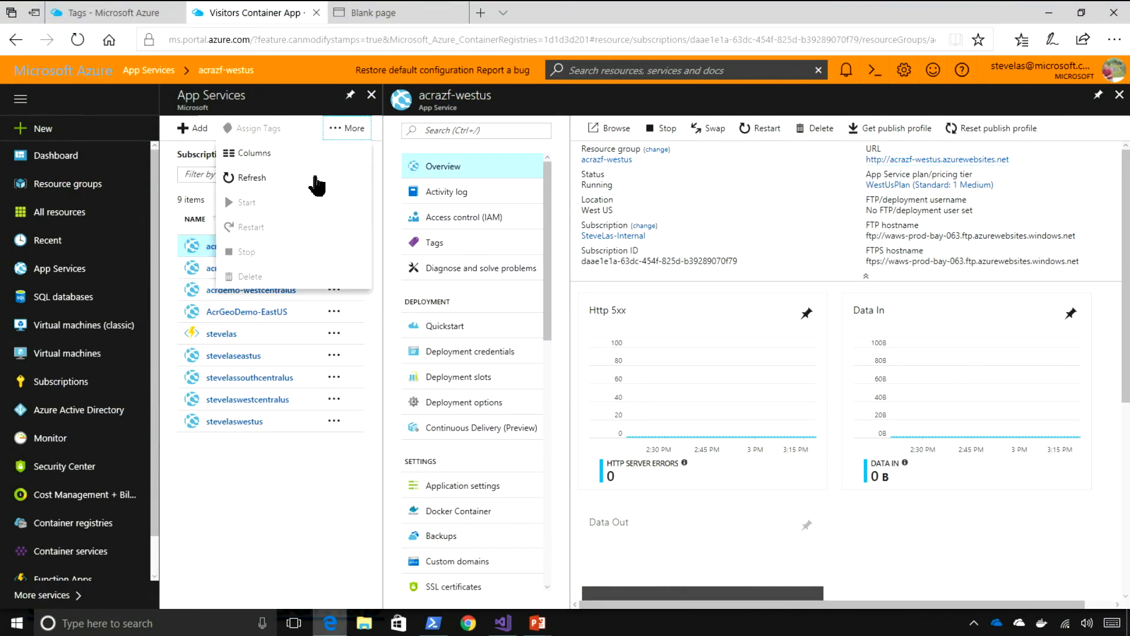
click(244, 177)
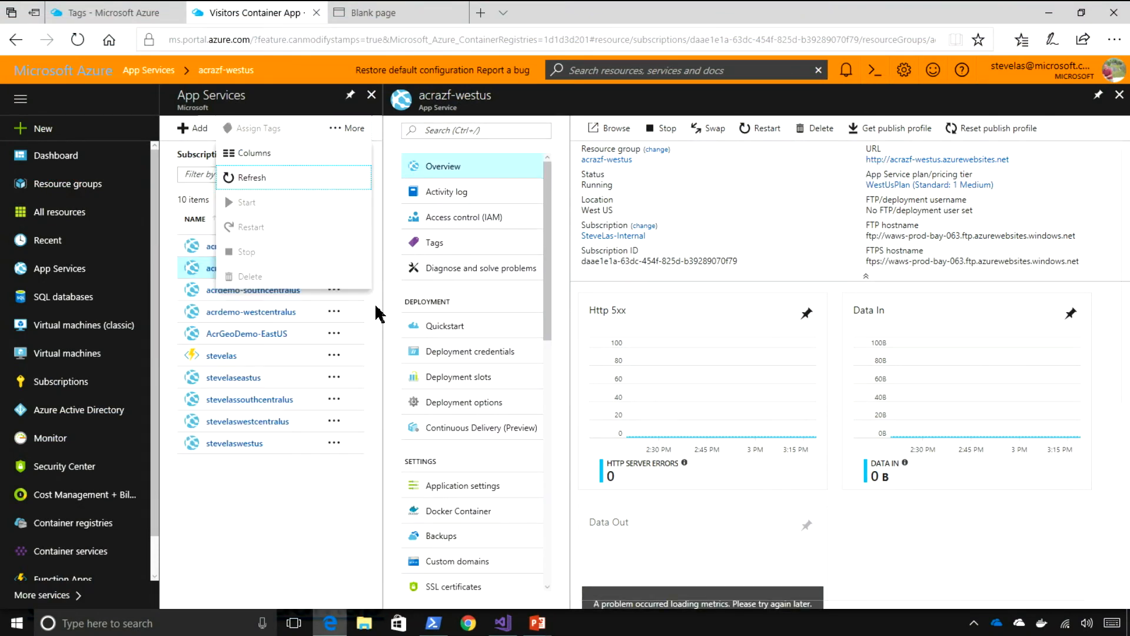
mouse_move(277, 504)
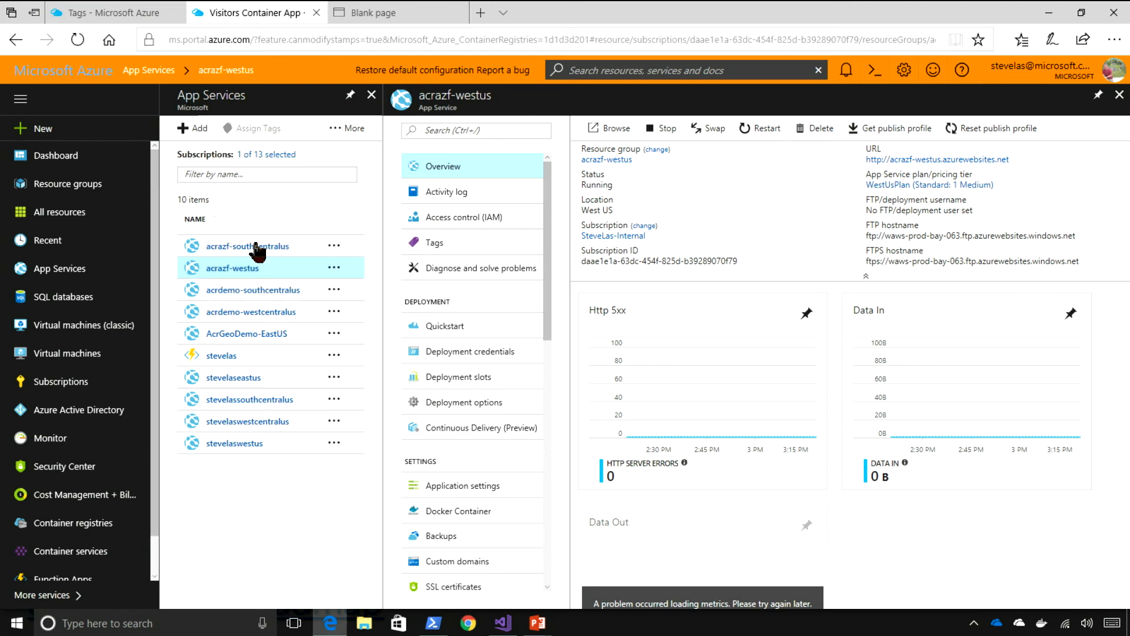
click(247, 246)
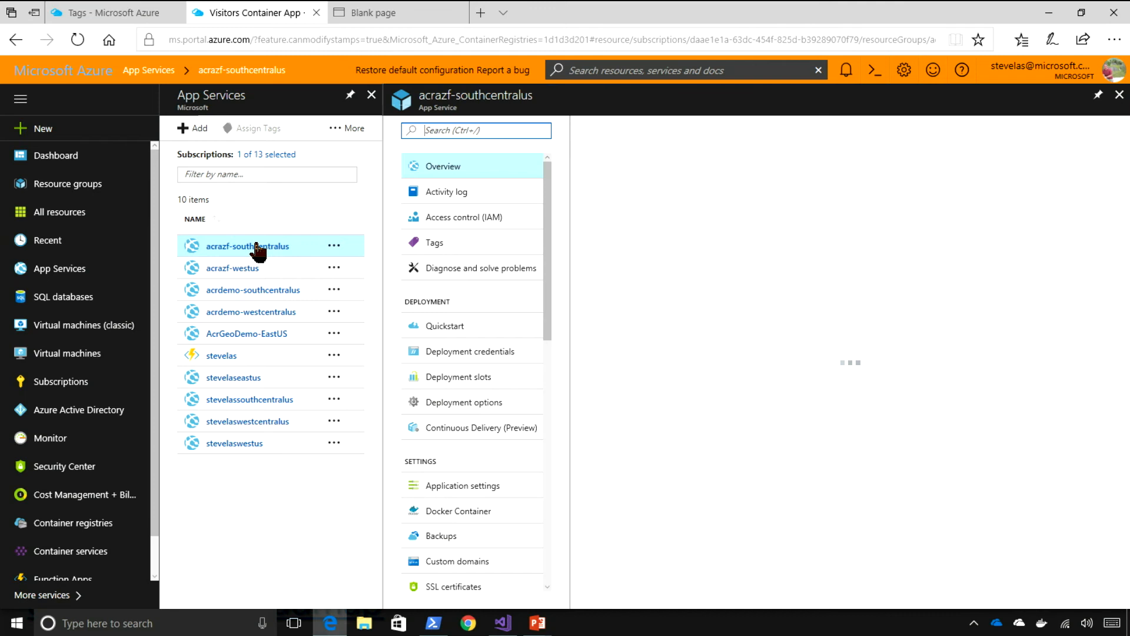
click(256, 246)
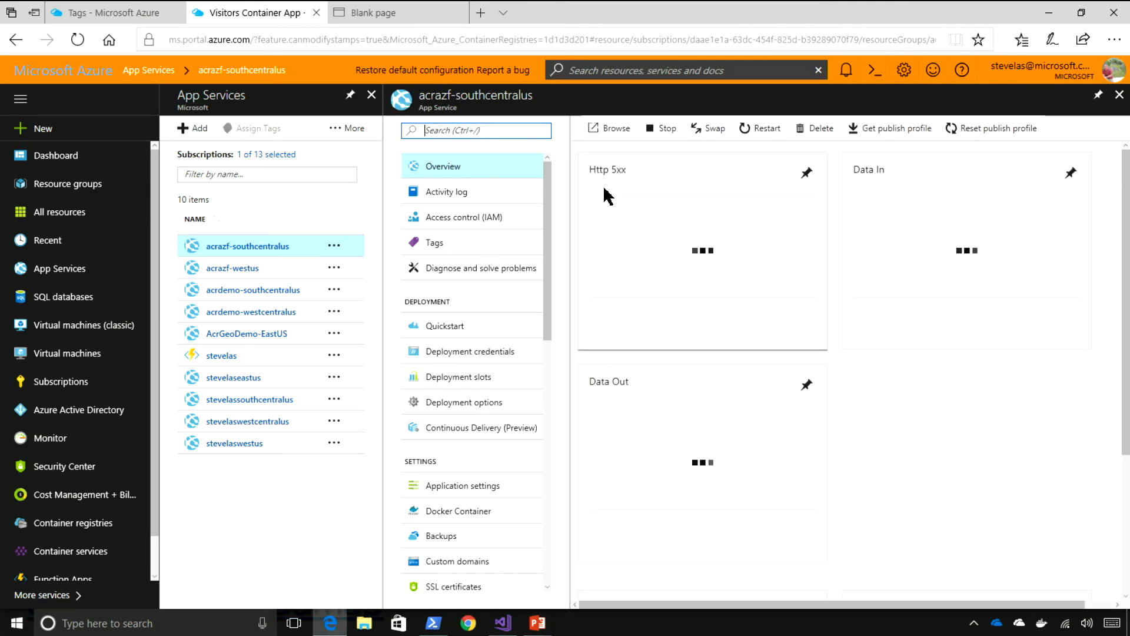
click(372, 12)
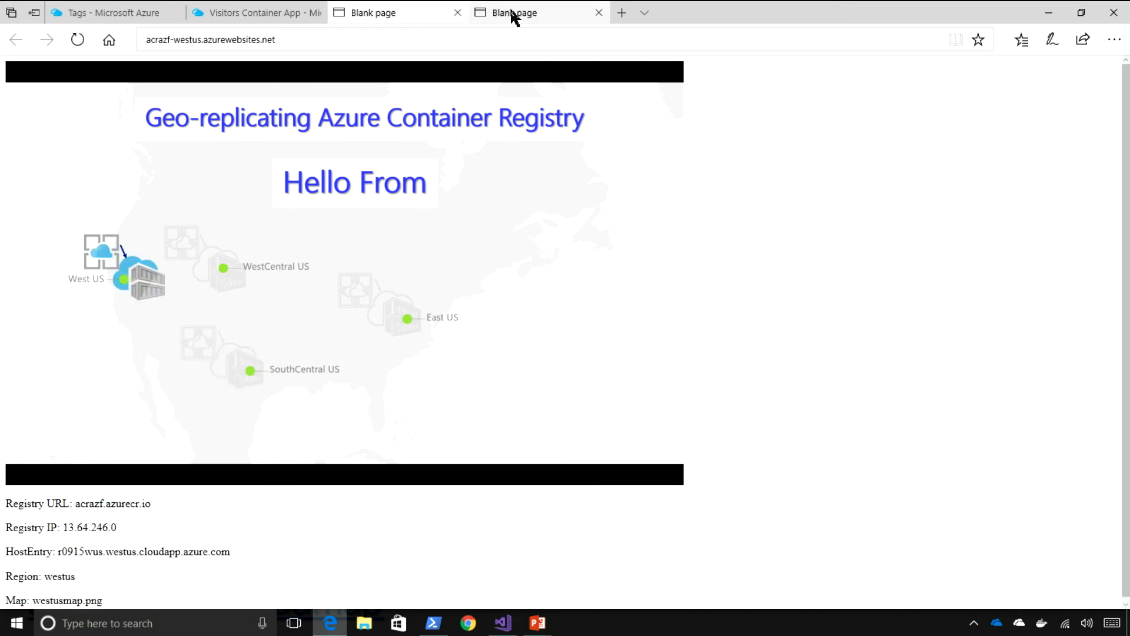
Switch to Visual Studio to show the AcrGeoSample project's Index.cshtml.
click(389, 13)
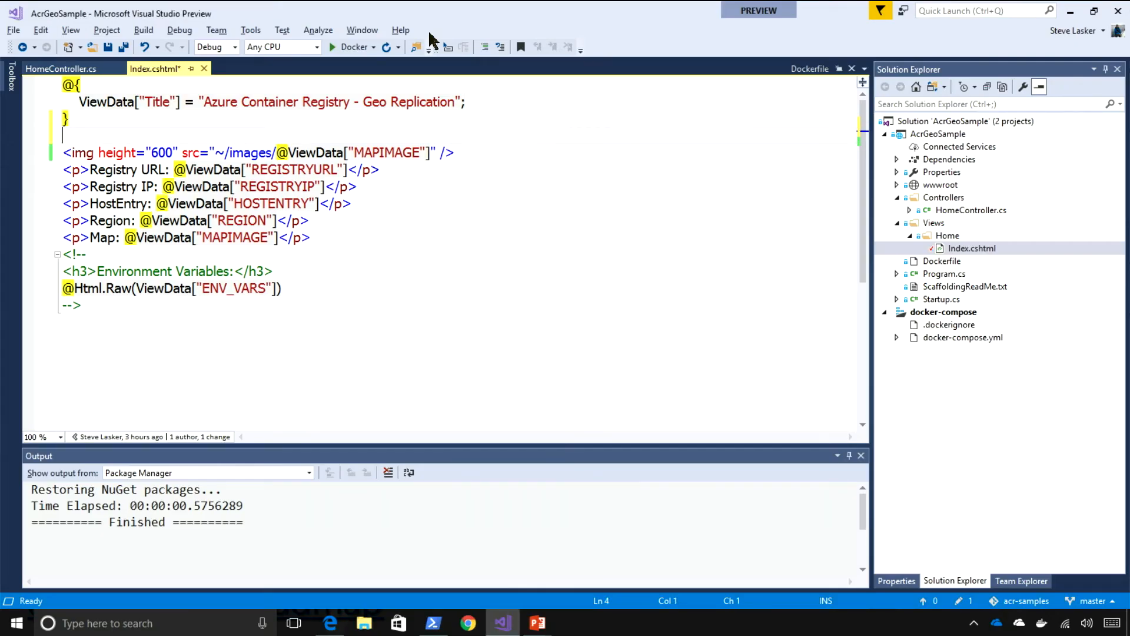
Add an <h1> heading 'Hello from Azure Fridays w…' above the img tag in Index.cshtml.
text(<h1></h1>)
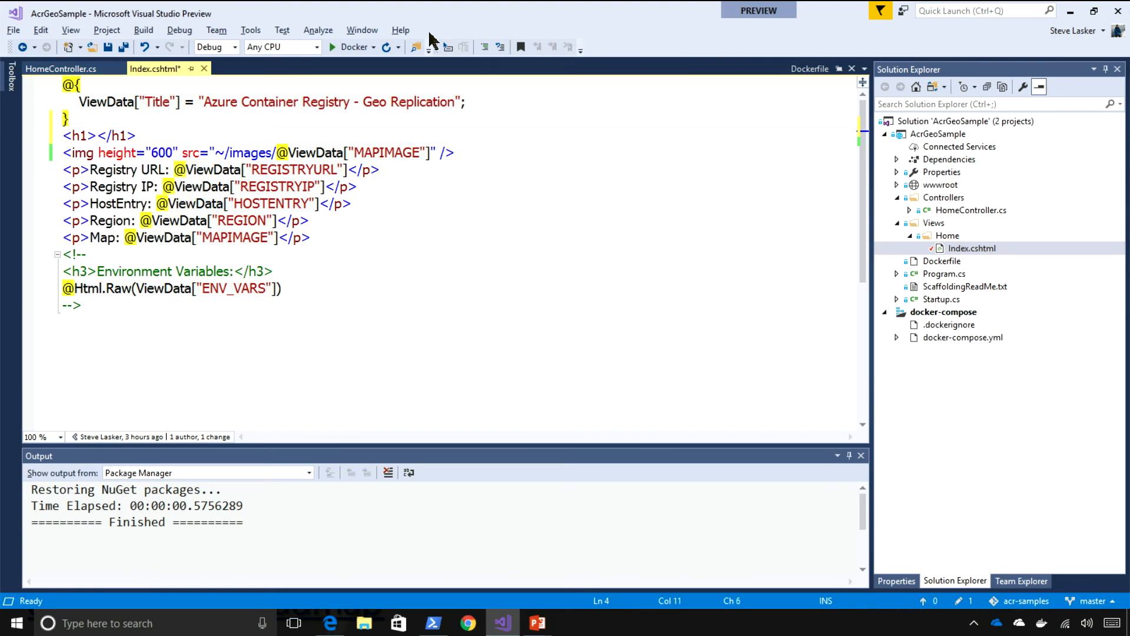
text(Hello from Azure)
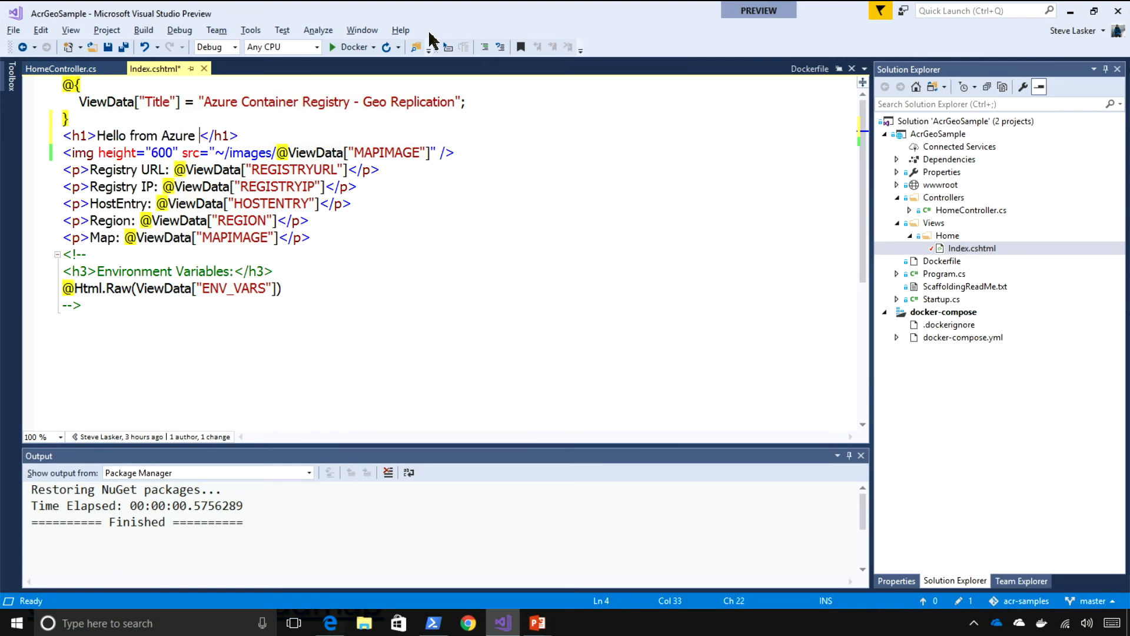
text(Fridays w)
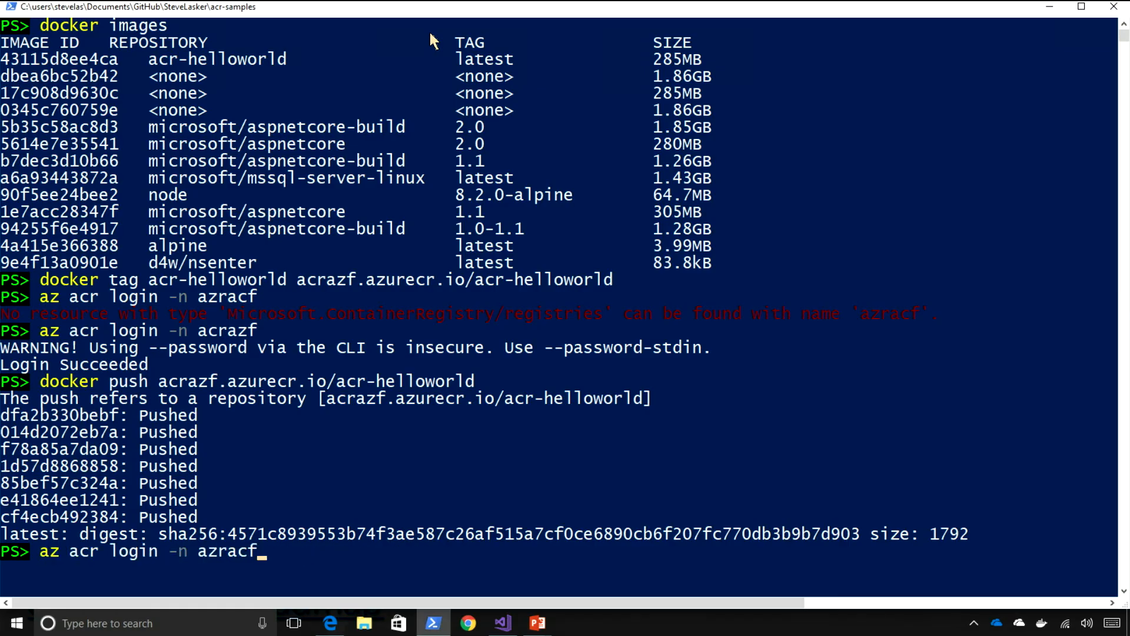
Build acr-helloworld from the AcrGeoSample Dockerfile, then tag and push it to acrazf.azurecr.io.
text(docker build . -f .\AcrGeoSample\Dockerfile -t acr-helloworld)
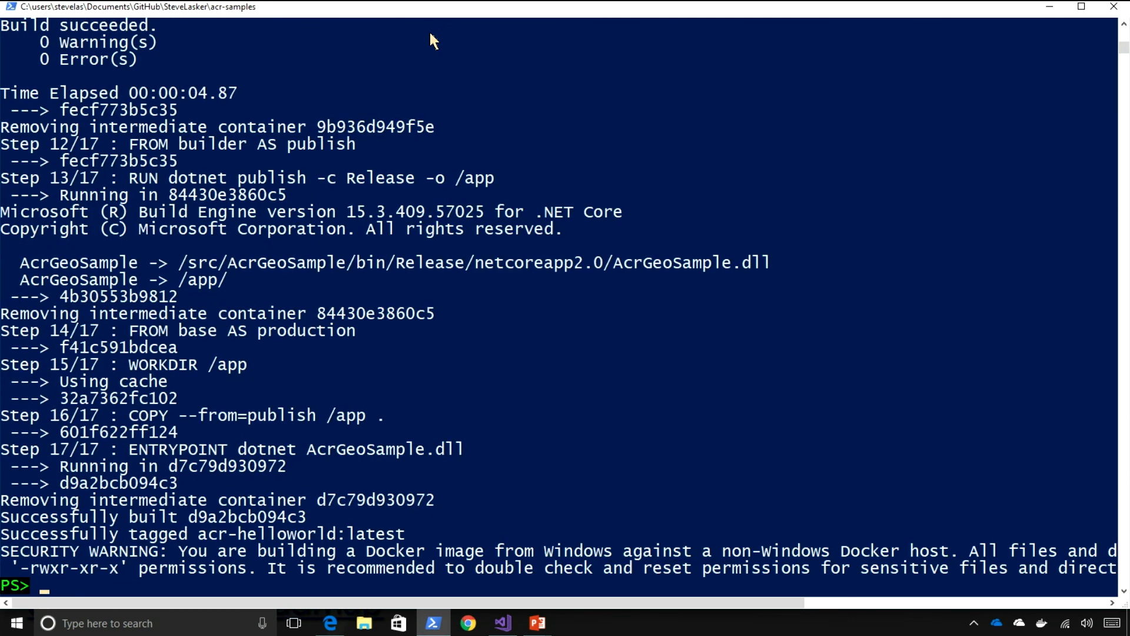
text(docker build . -f .\AcrGeoSample\Dockerfile -t acr-helloworld)
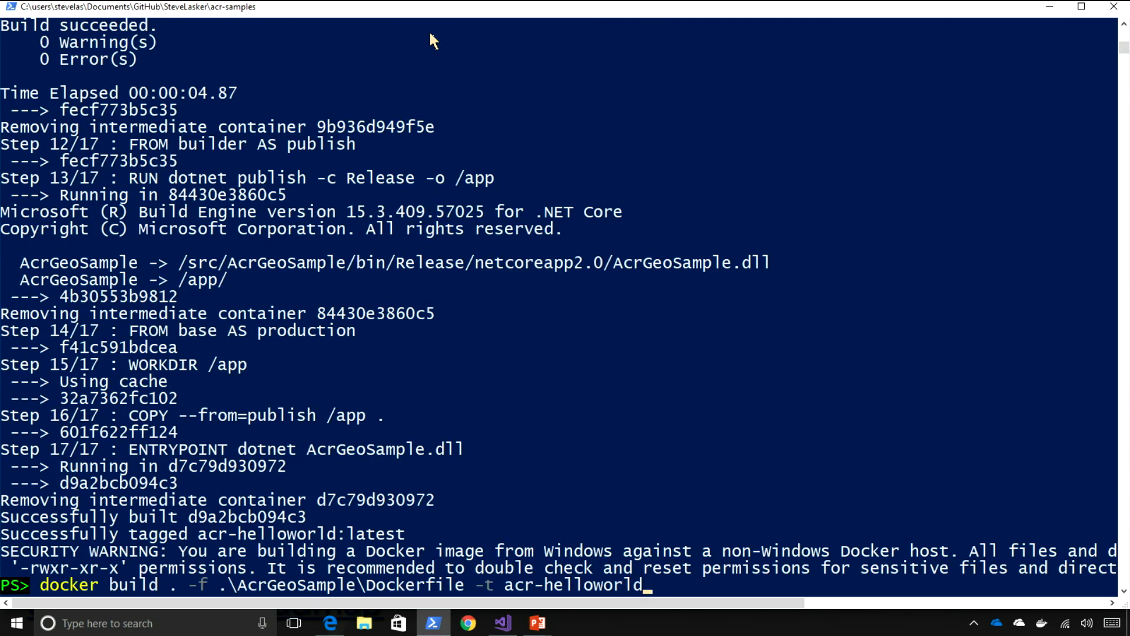
text(docker tag acr-helloworld acrazf.azurecr.io/acr-helloworld)
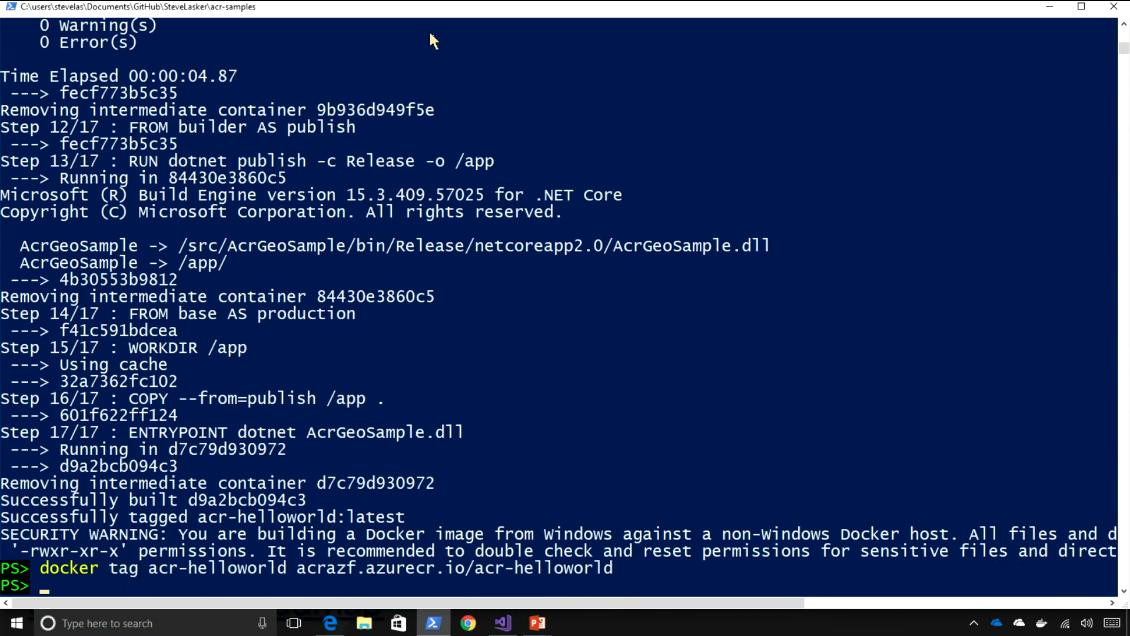
text(docker push acrazf.azurecr.io/acr-helloworld)
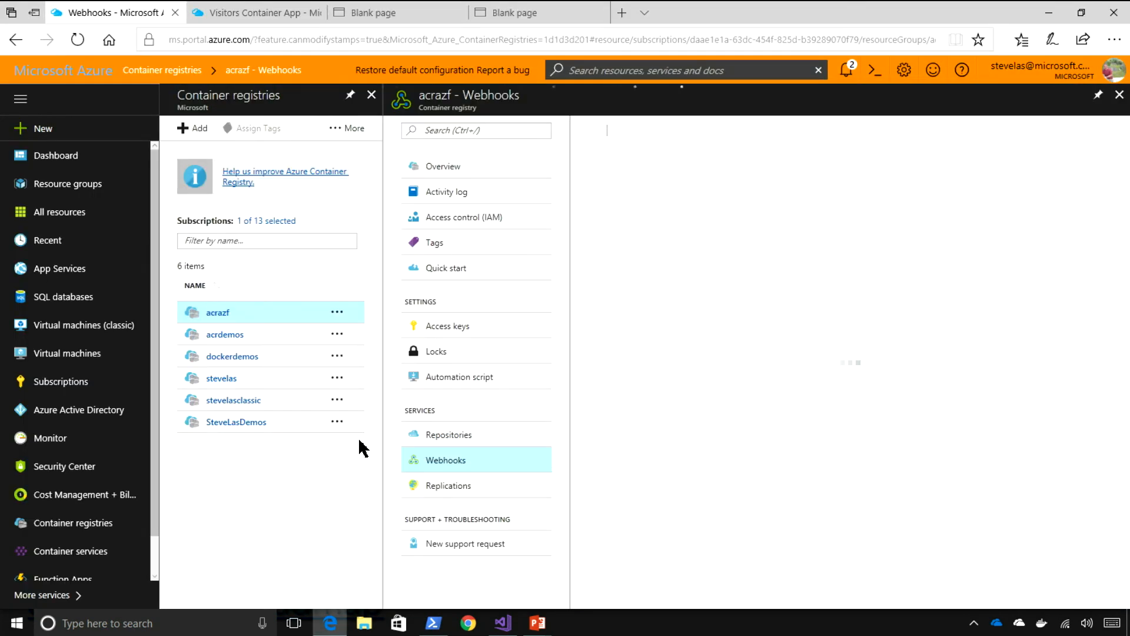
View the acrazfwestus221718 webhook's history showing the acr-helloworld push with status 200.
click(445, 460)
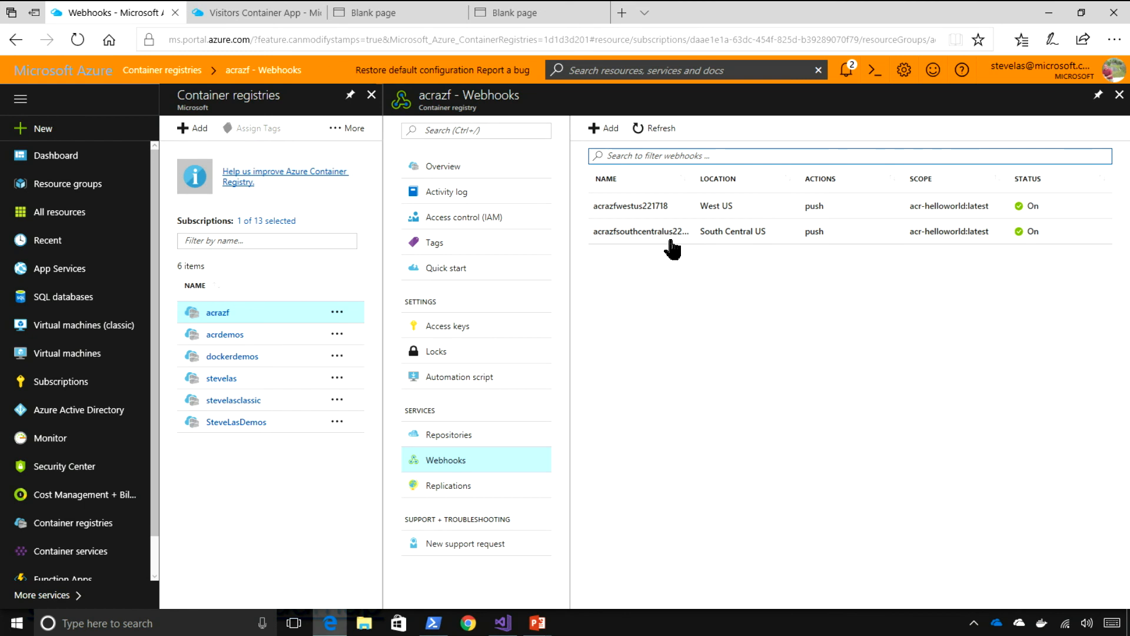
mouse_move(650, 212)
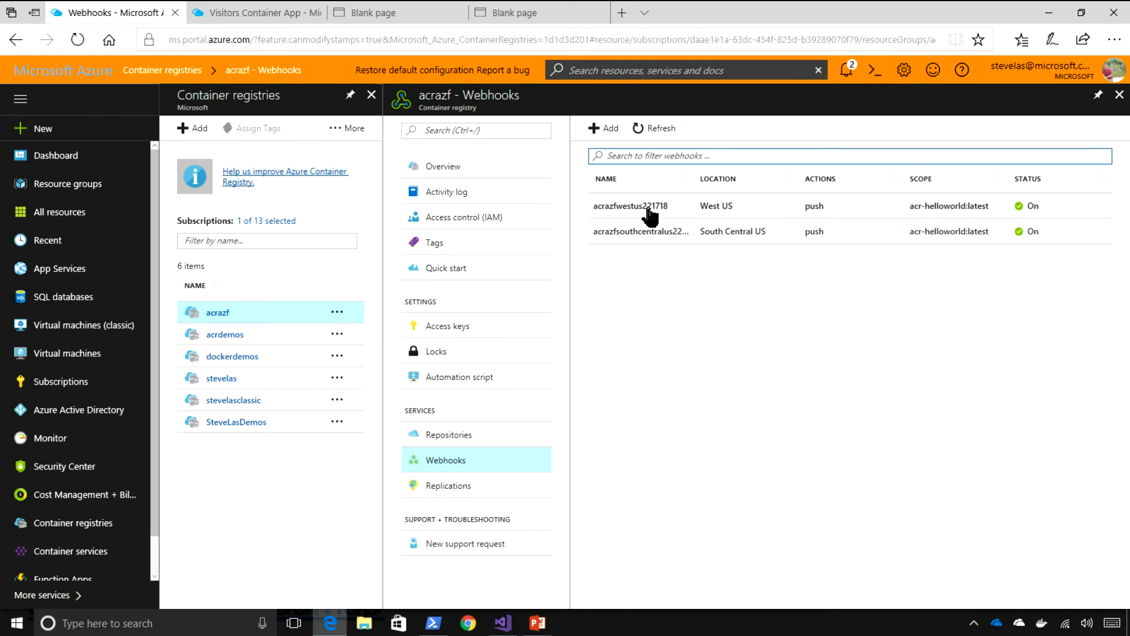
click(639, 206)
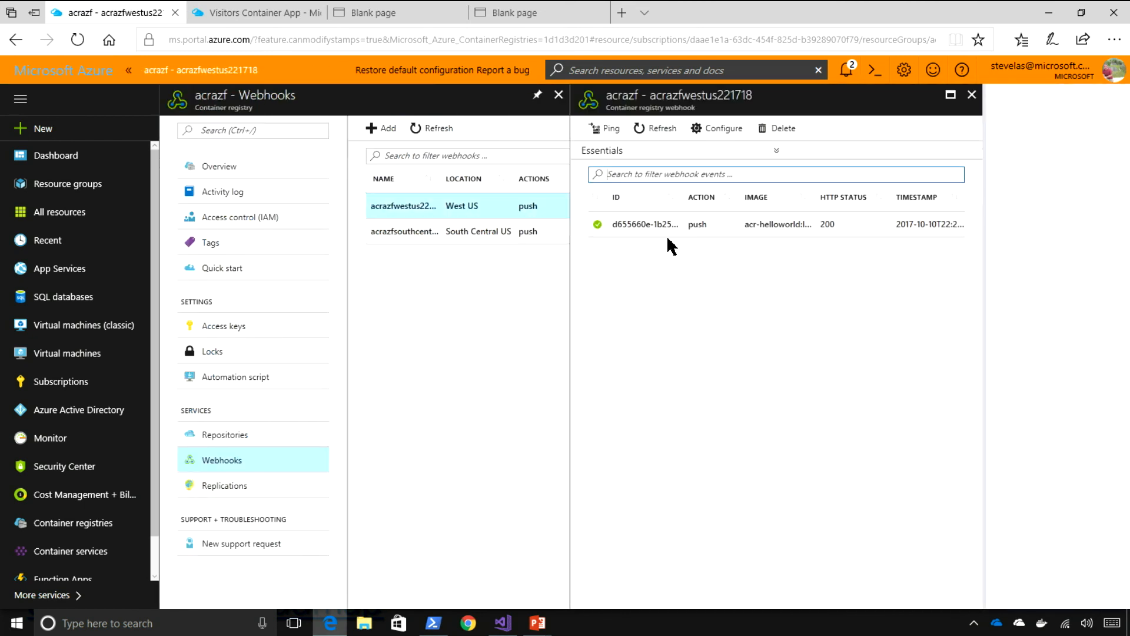
click(426, 231)
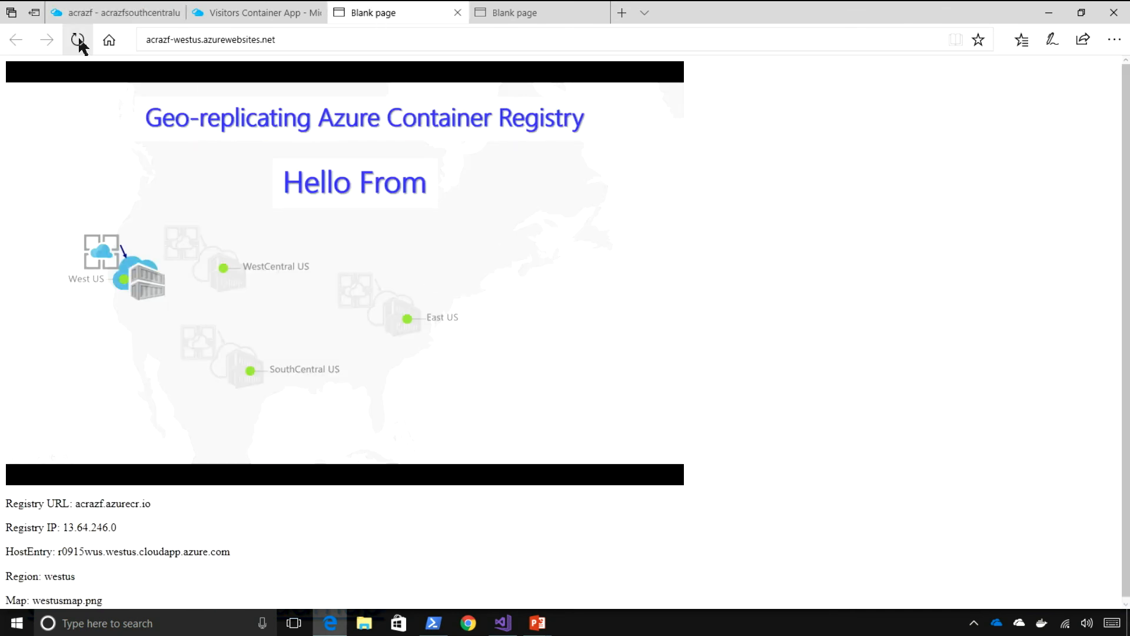
Reload the West US site, then check the South Central US site's new heading.
click(77, 40)
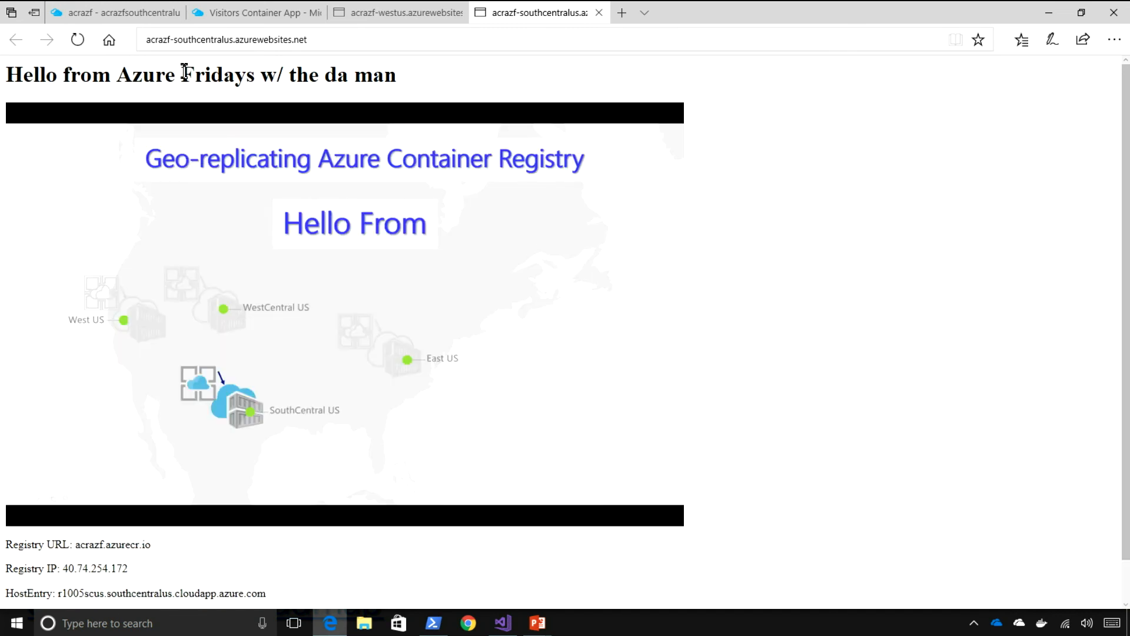
mouse_move(204, 135)
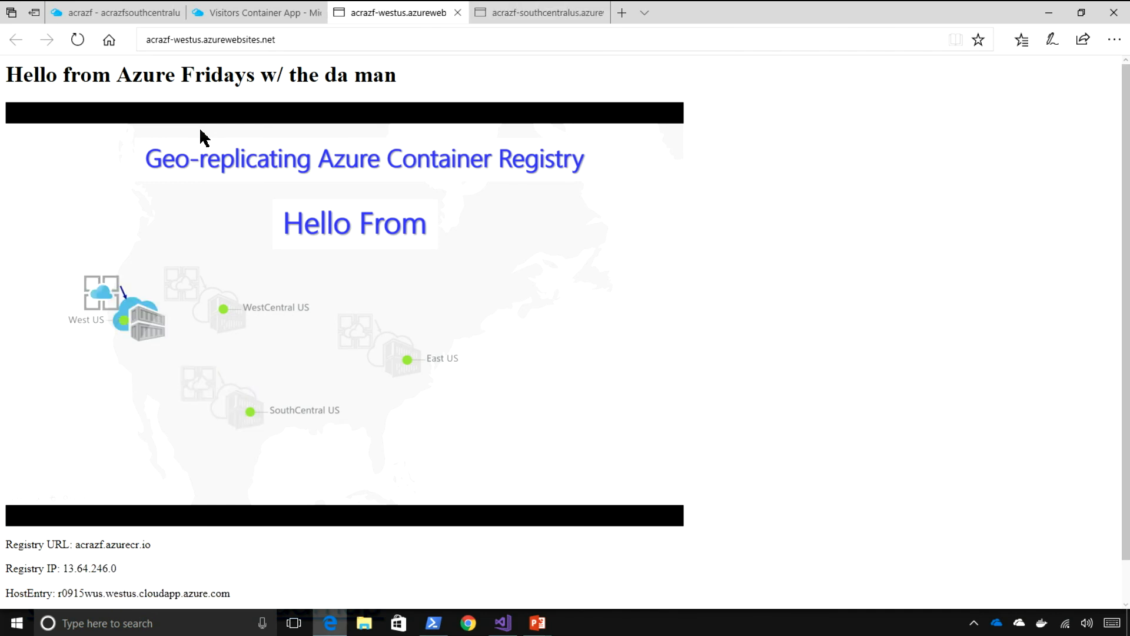
click(537, 13)
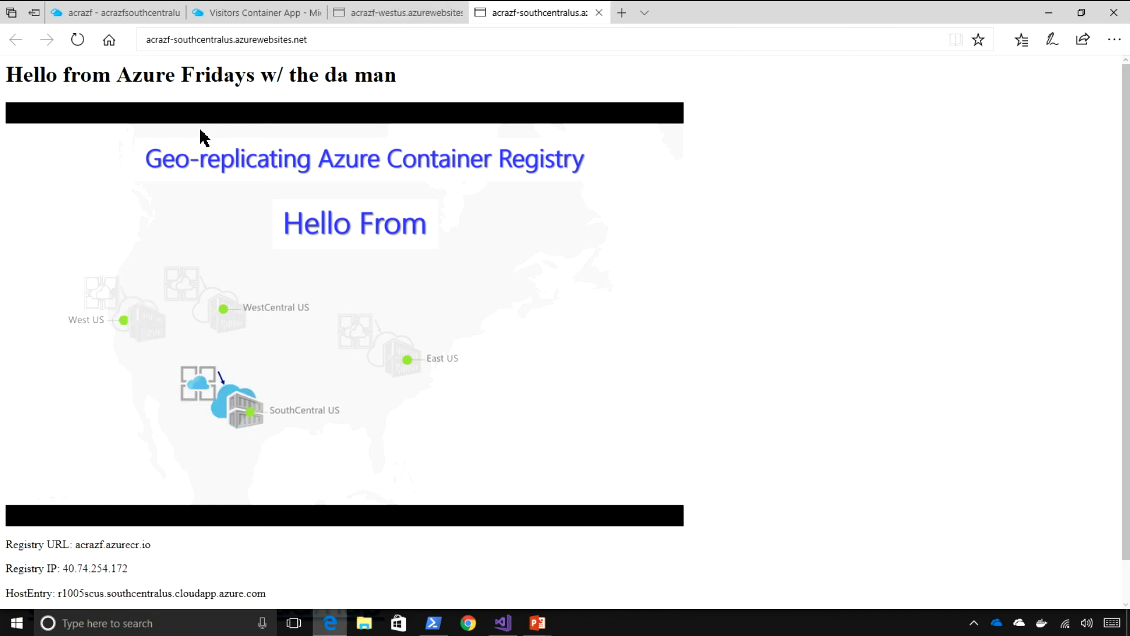